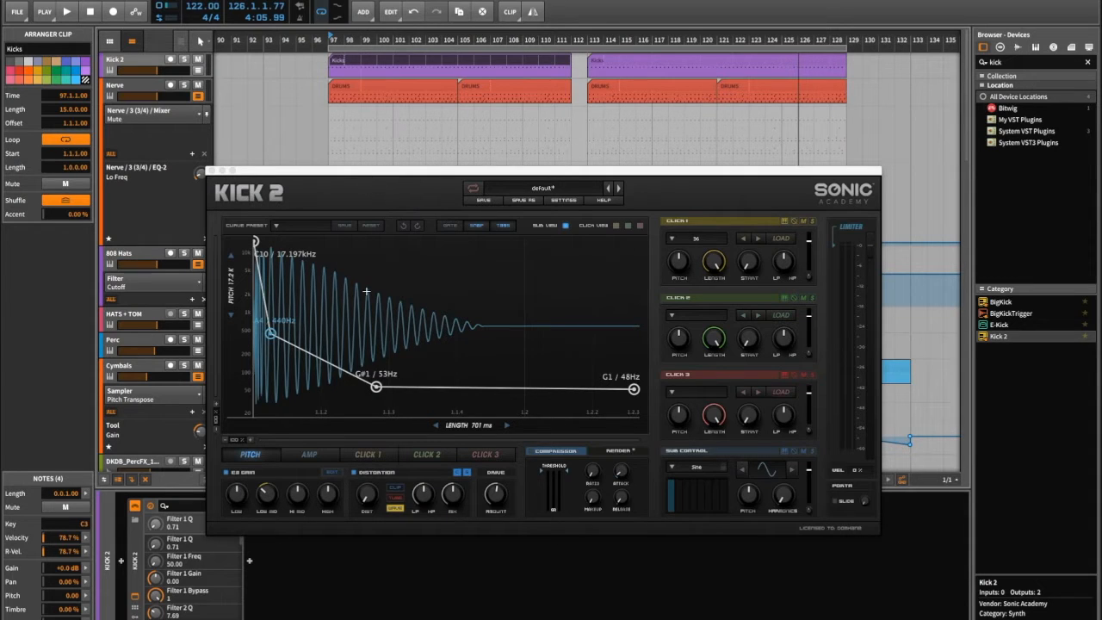
mouse_move(486, 276)
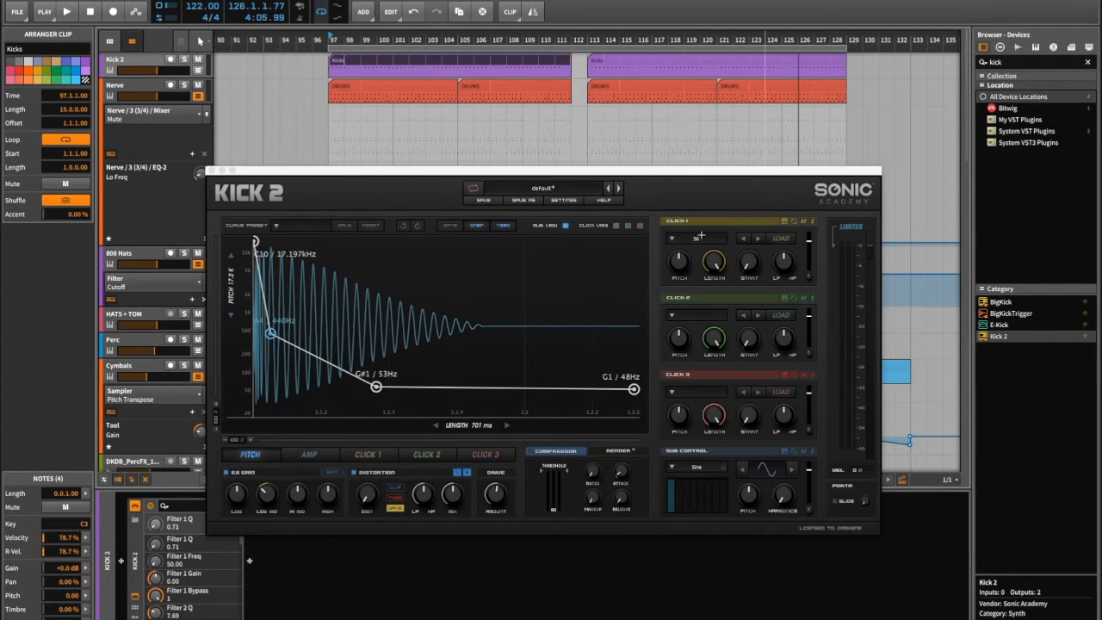
mouse_move(874, 278)
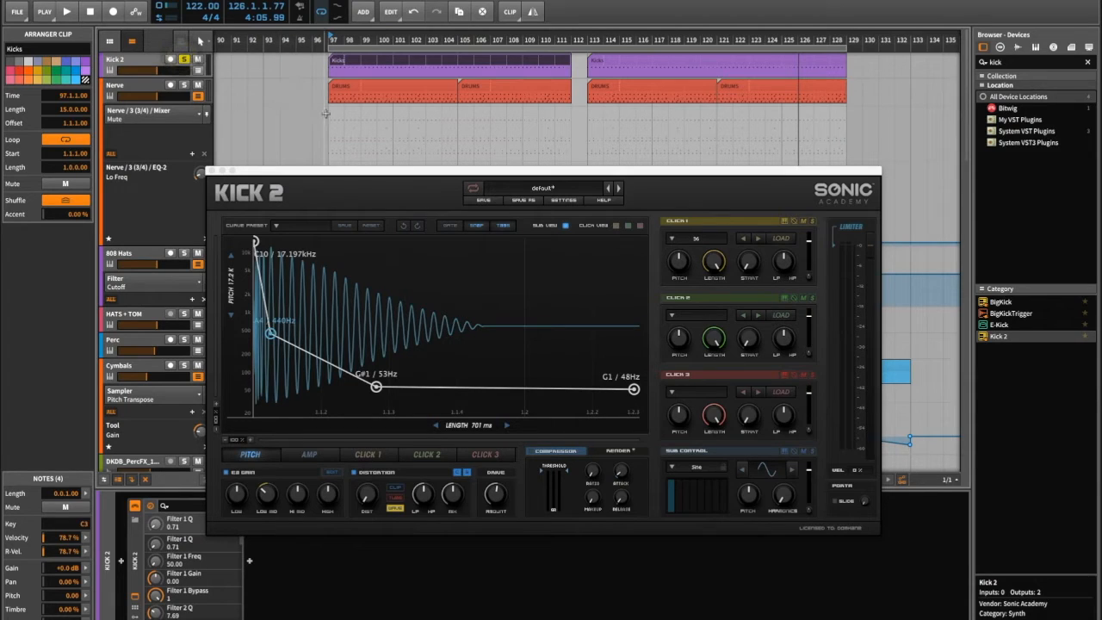
click(68, 13)
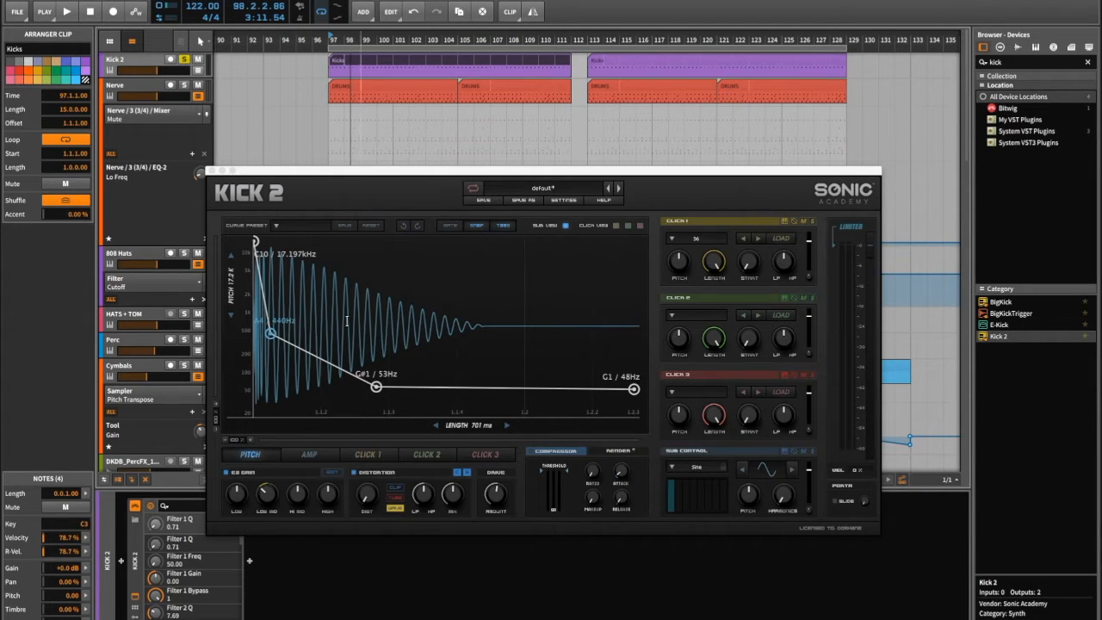
mouse_move(251, 293)
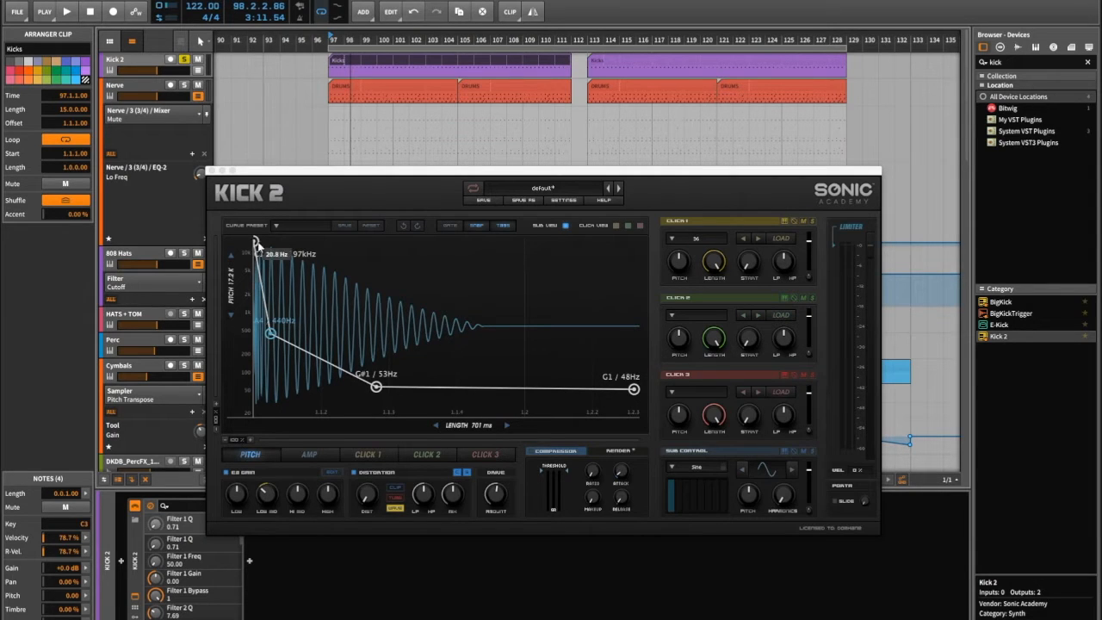
drag(257, 241, 258, 253)
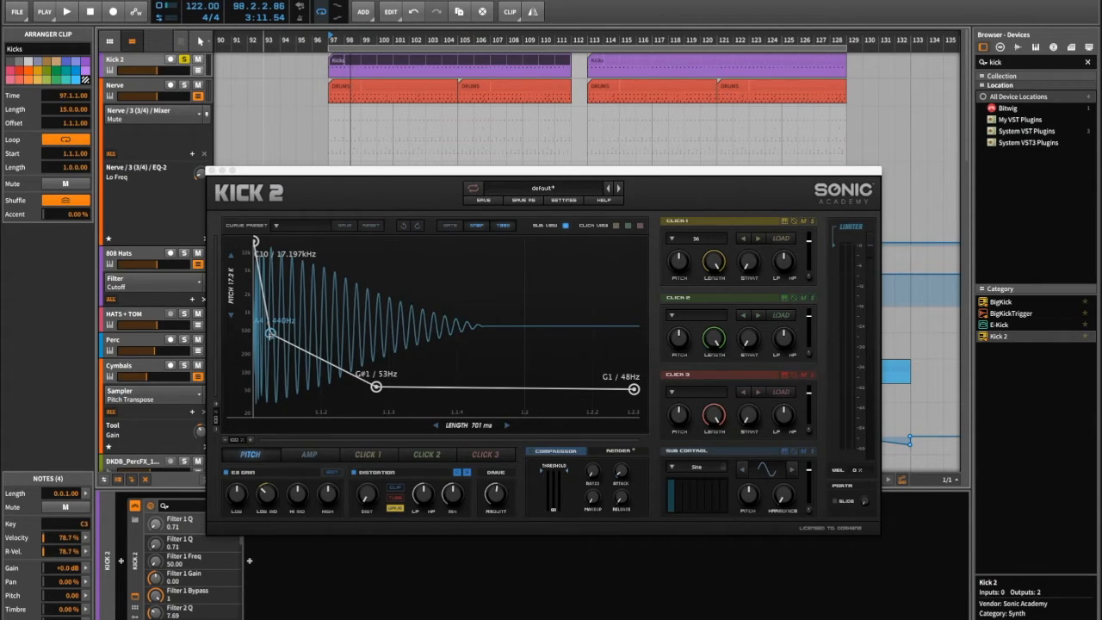
Start playback and drag the second pitch-envelope node to A4 at 440 Hz.
click(69, 13)
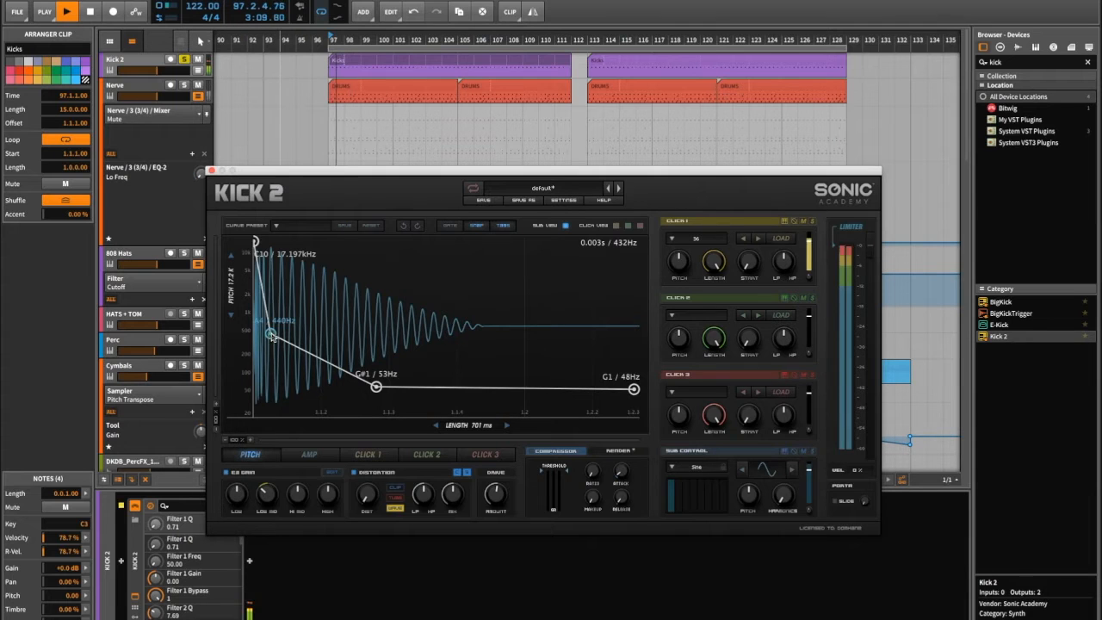
drag(271, 336, 284, 331)
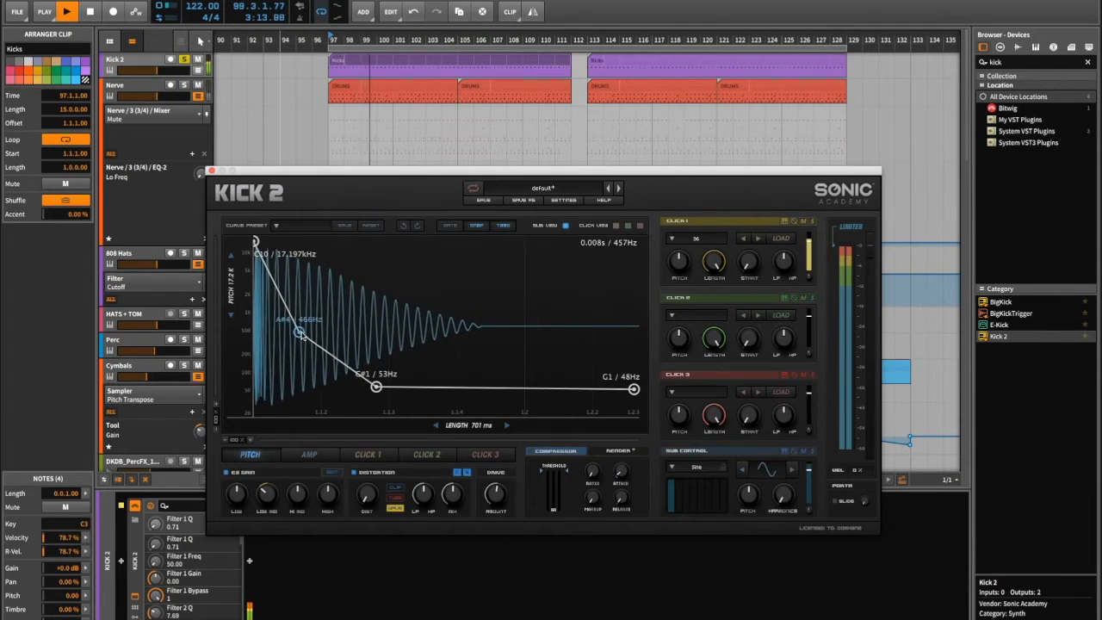
drag(301, 333, 291, 336)
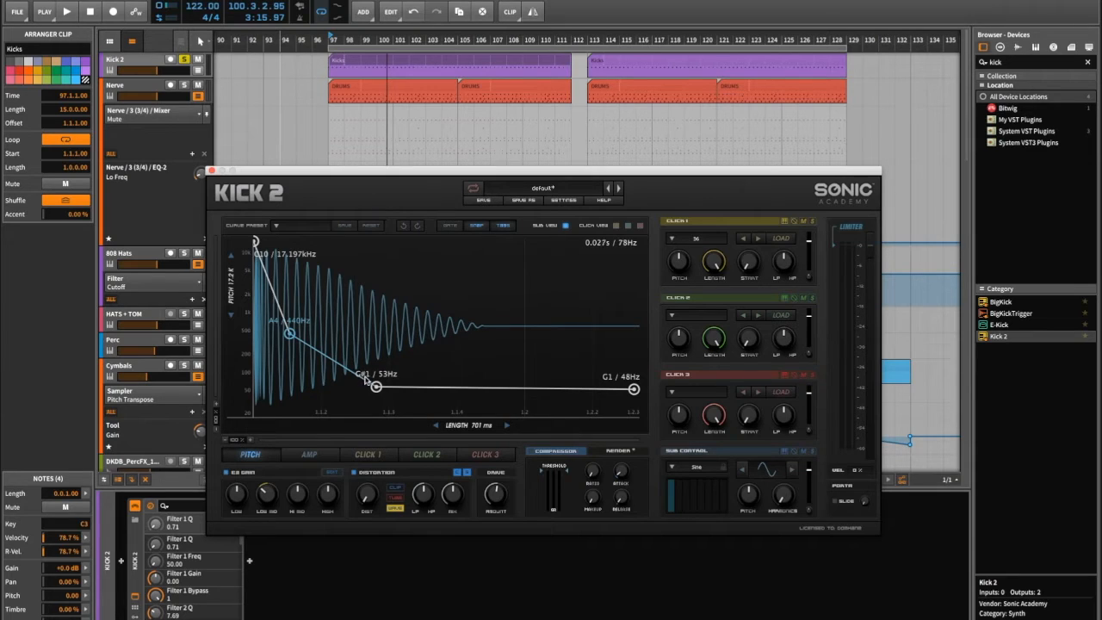
Retune the middle node from C#1 and the final node from G1 to A1 (55 Hz).
drag(374, 386, 375, 386)
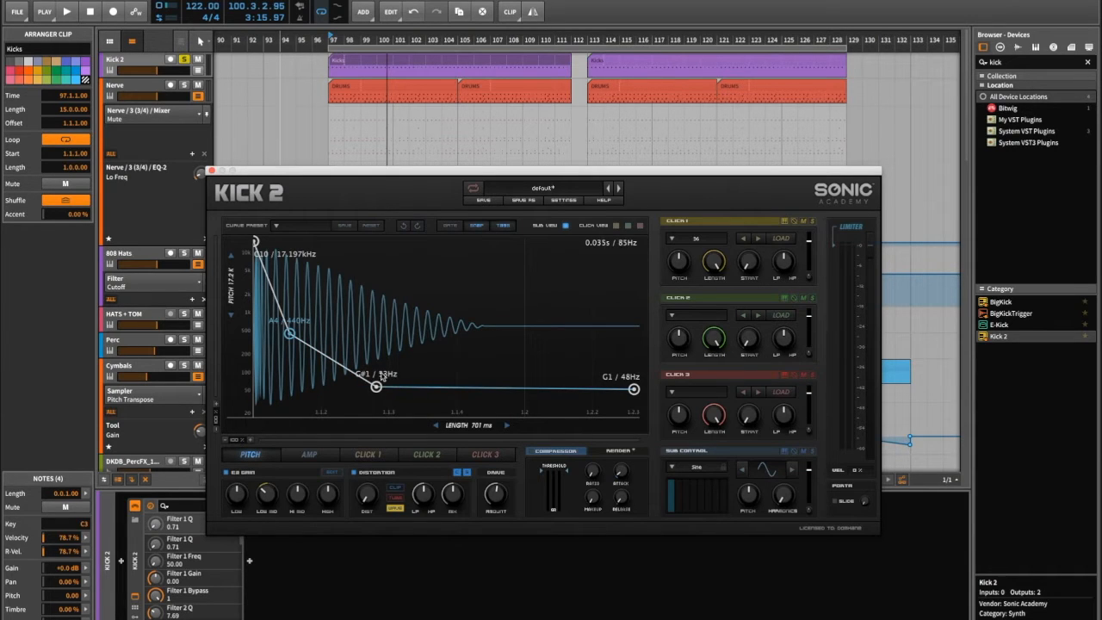
drag(375, 386, 361, 385)
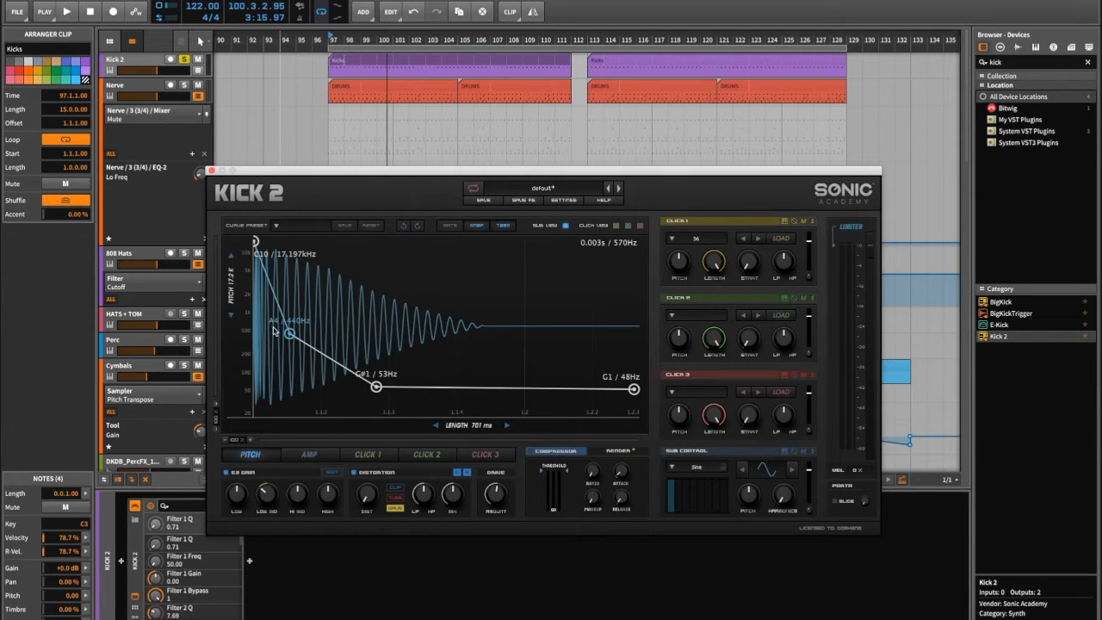
drag(377, 386, 377, 392)
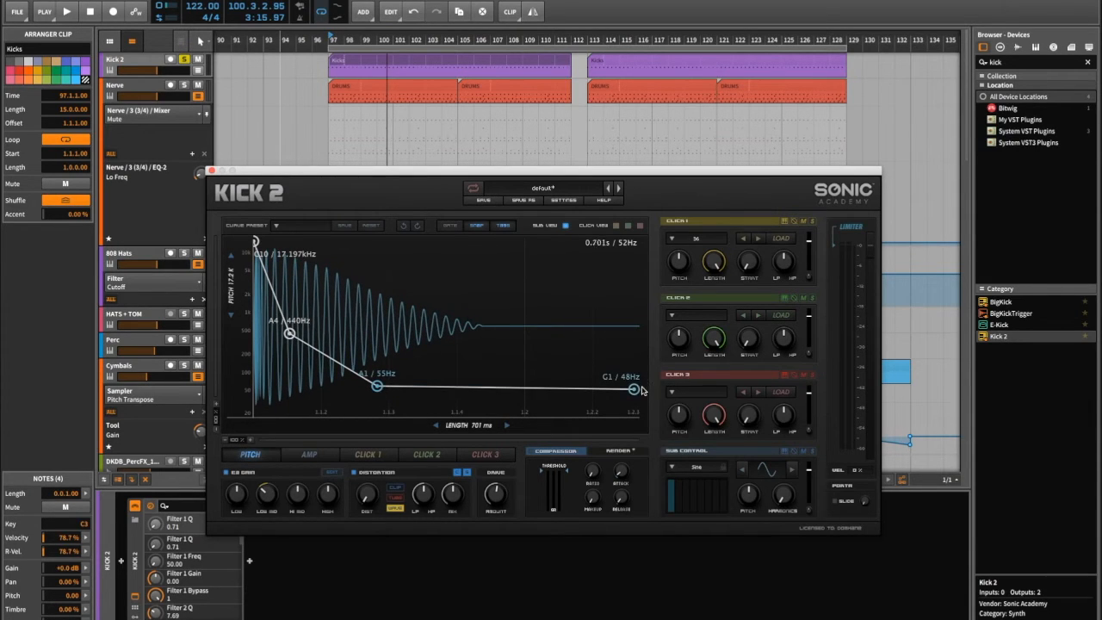
drag(632, 390, 633, 390)
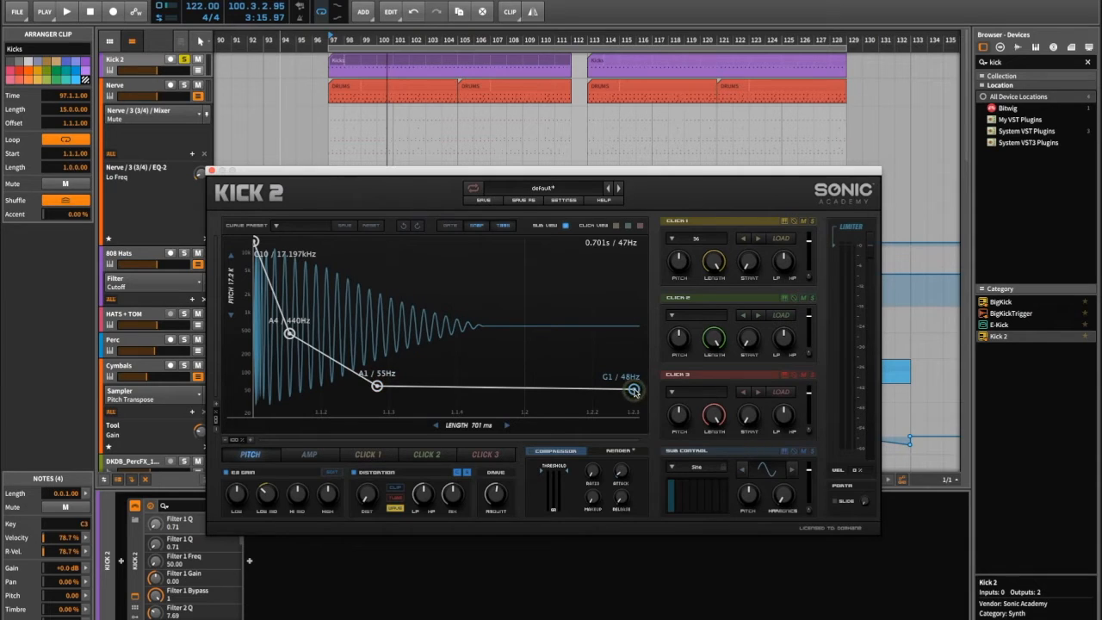
drag(633, 392, 633, 386)
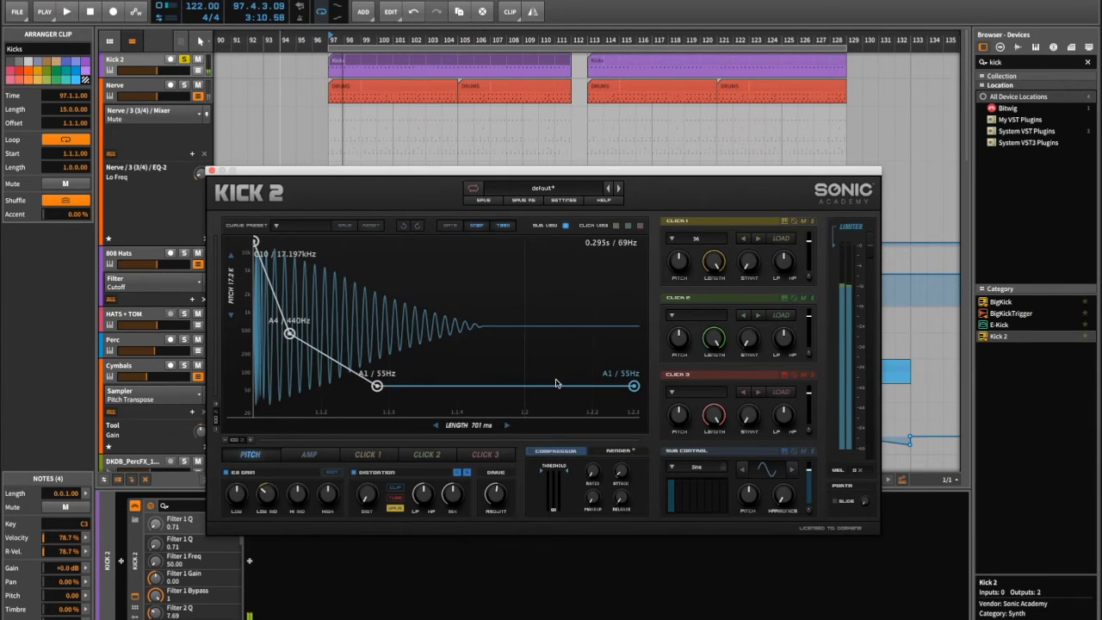
In the AMP envelope, move the first peak to the start, raise the third node, lower the 0.72 node.
click(308, 454)
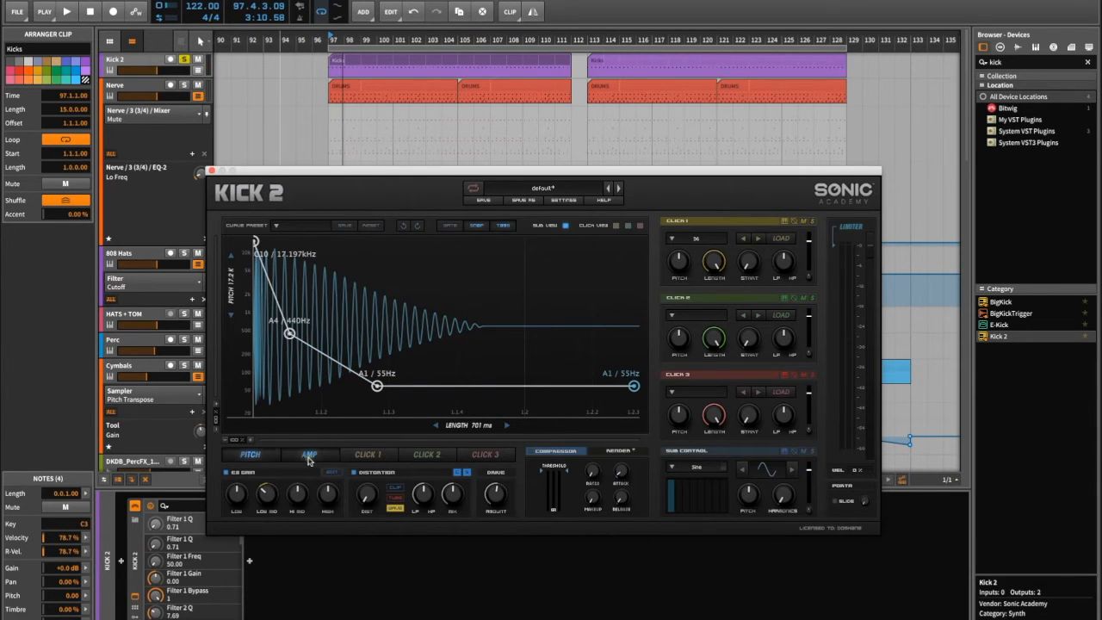
click(308, 454)
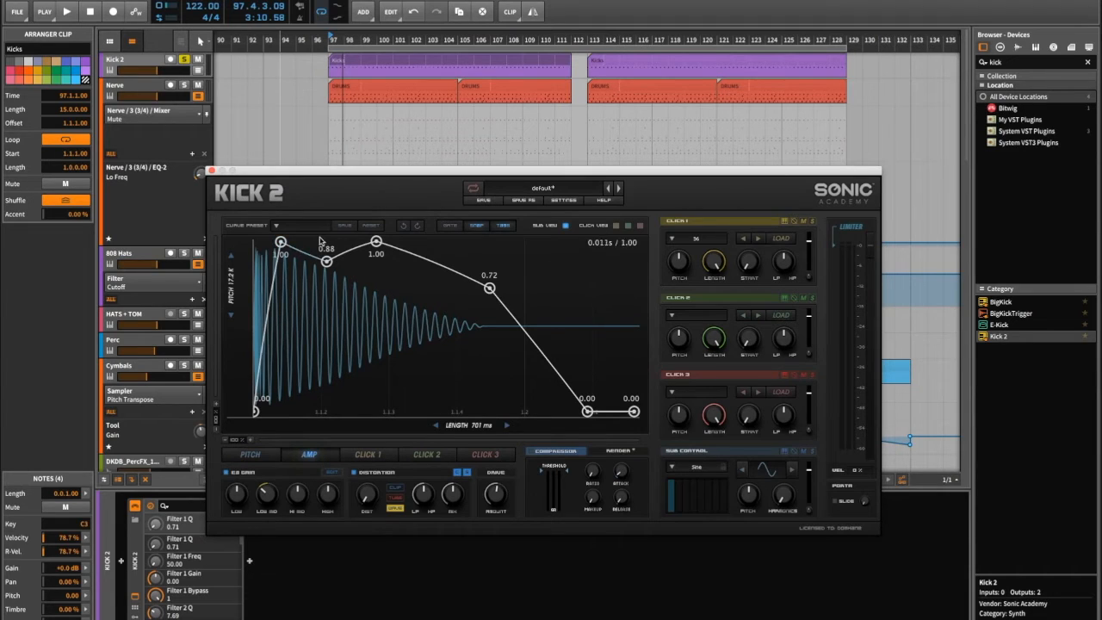
drag(280, 242, 282, 240)
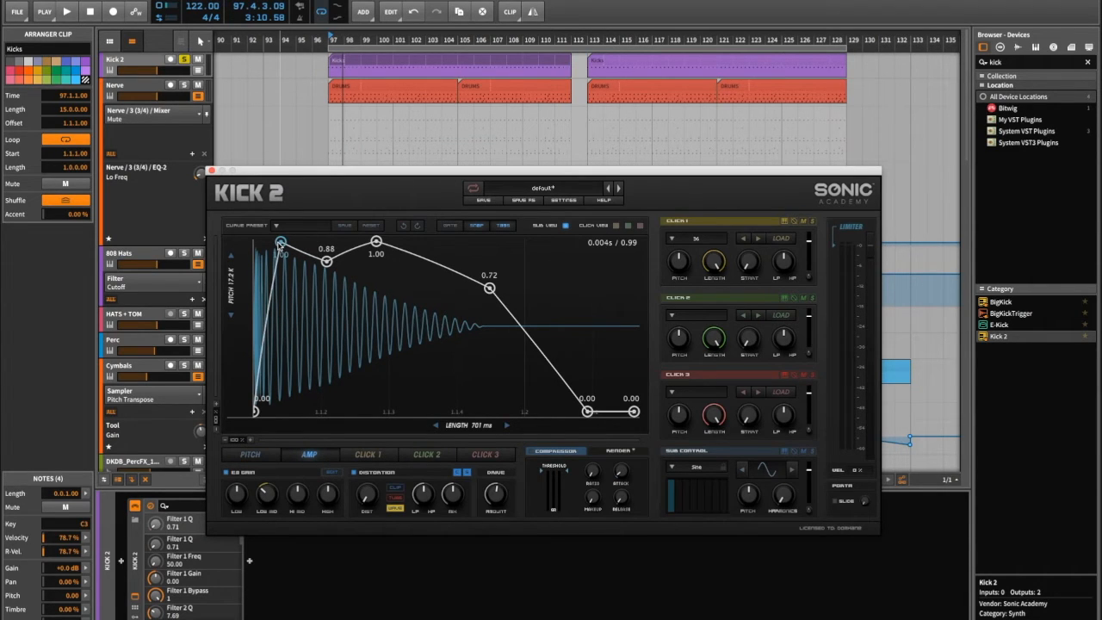
click(82, 13)
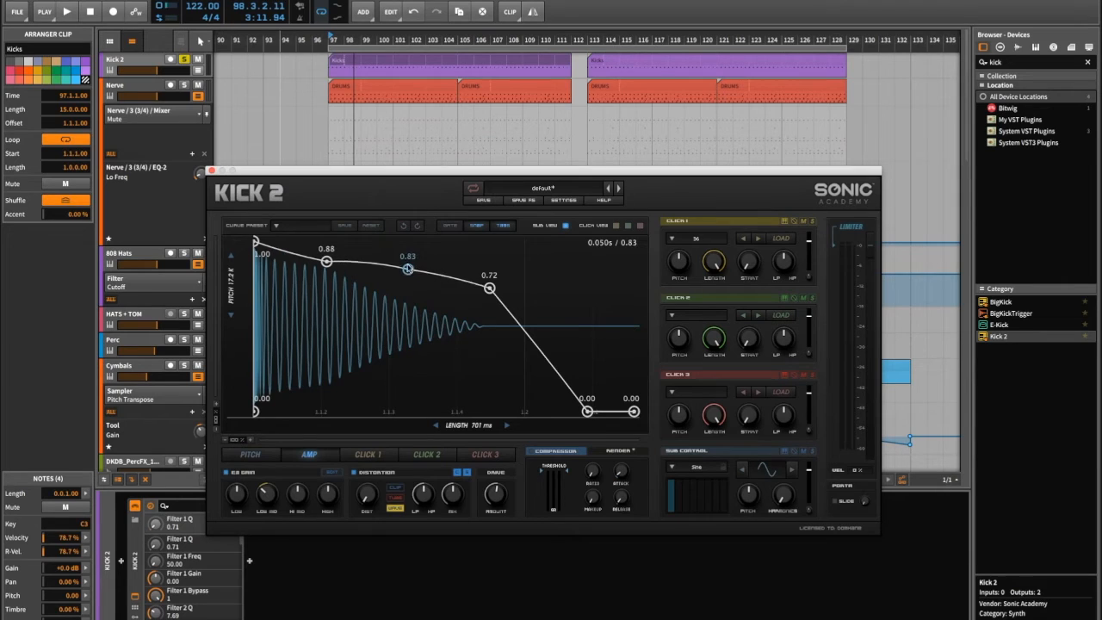
drag(407, 270, 428, 242)
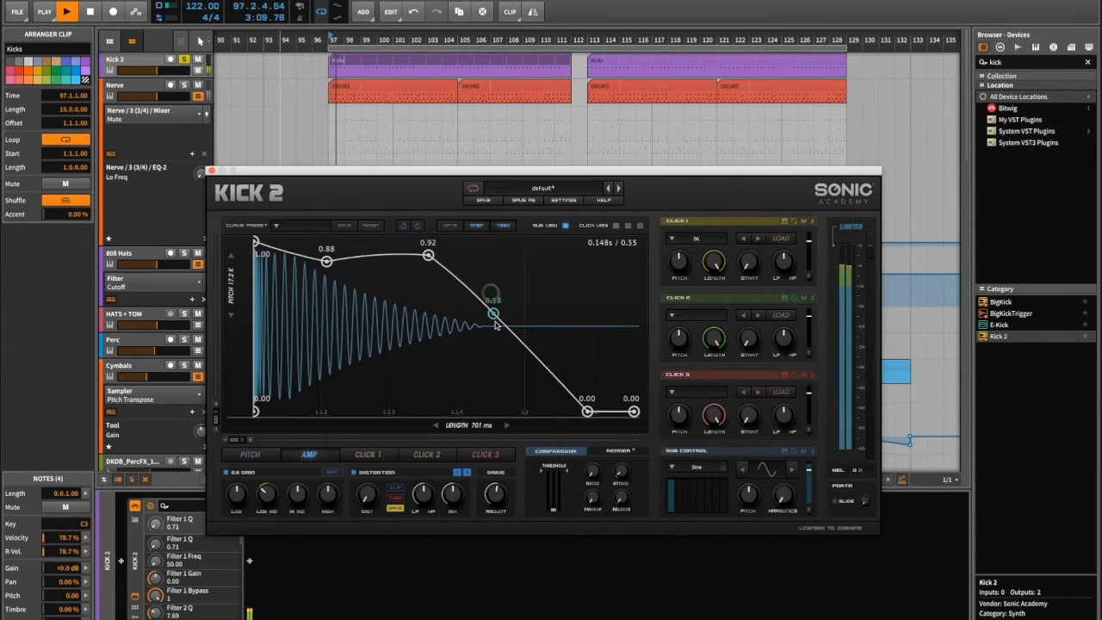
drag(491, 312, 495, 366)
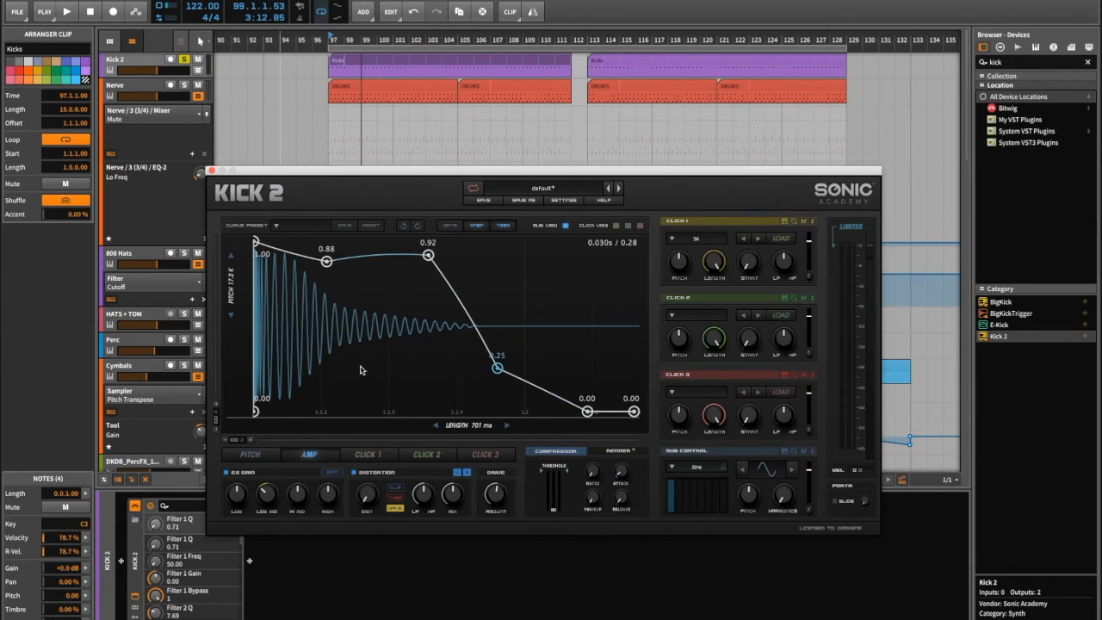
Check the PITCH and CLICK 2 envelopes, then open the EQ editor showing the -7.8 dB cut near 195 Hz.
click(250, 455)
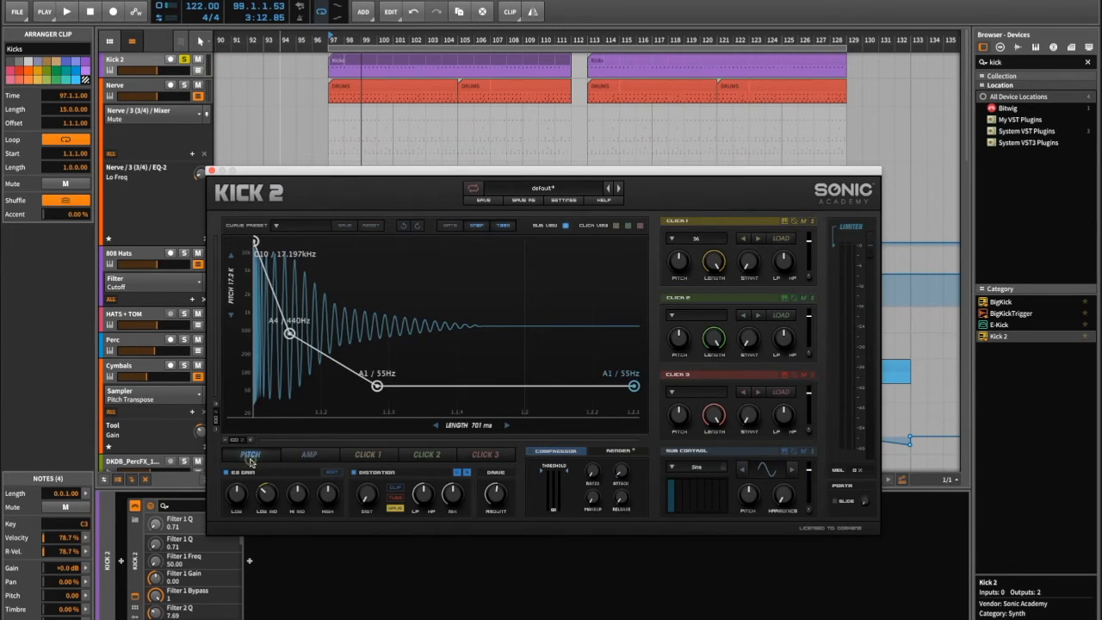
click(428, 454)
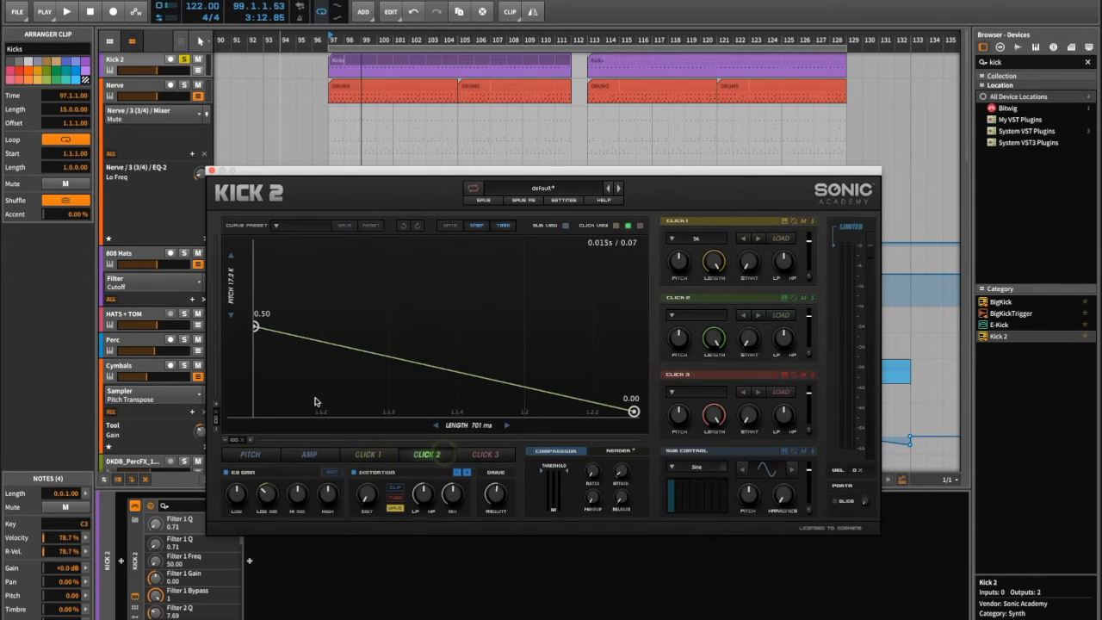
click(365, 455)
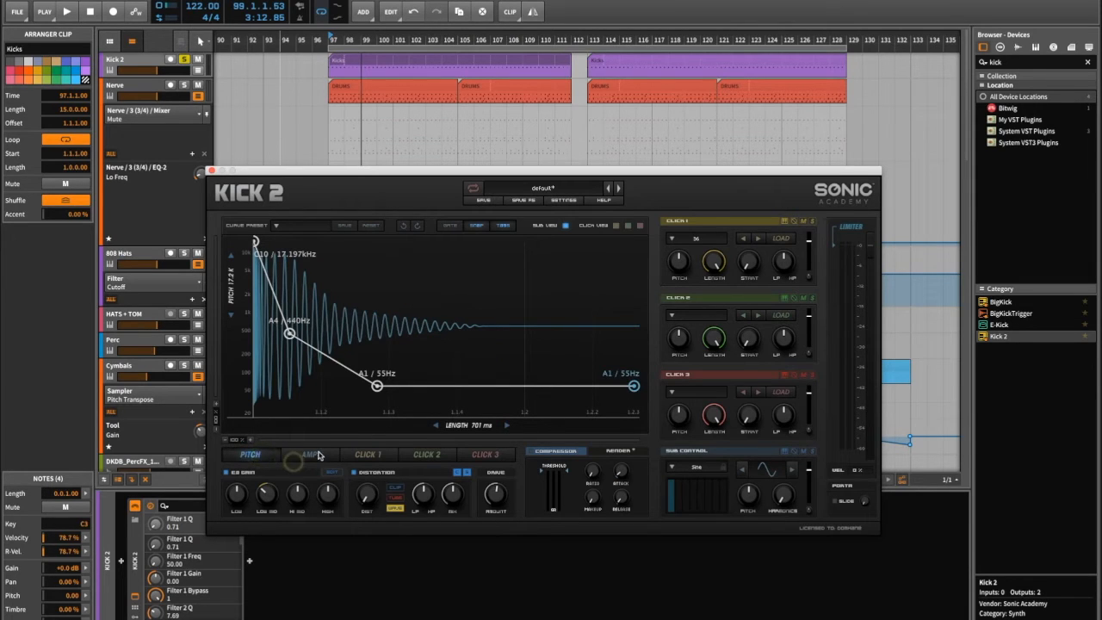
click(309, 454)
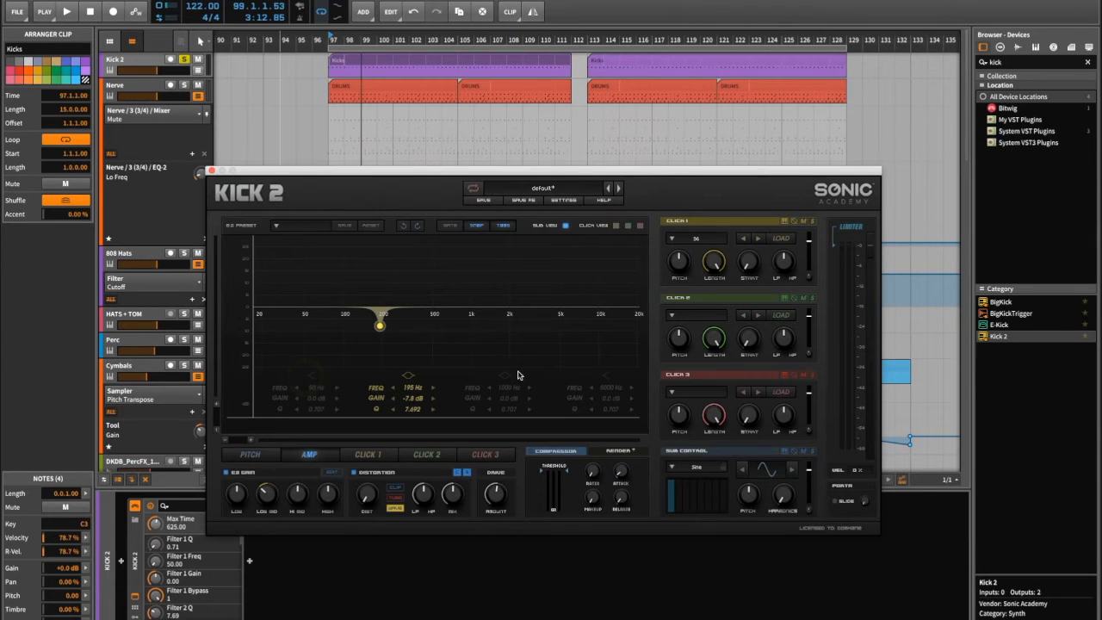
click(470, 307)
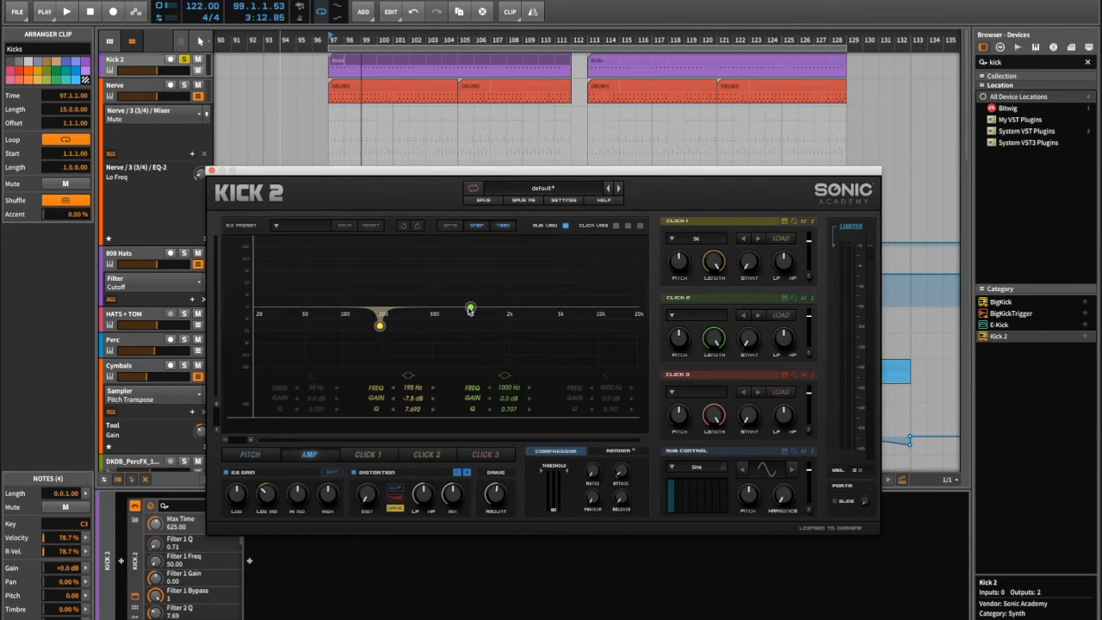
drag(471, 310, 485, 301)
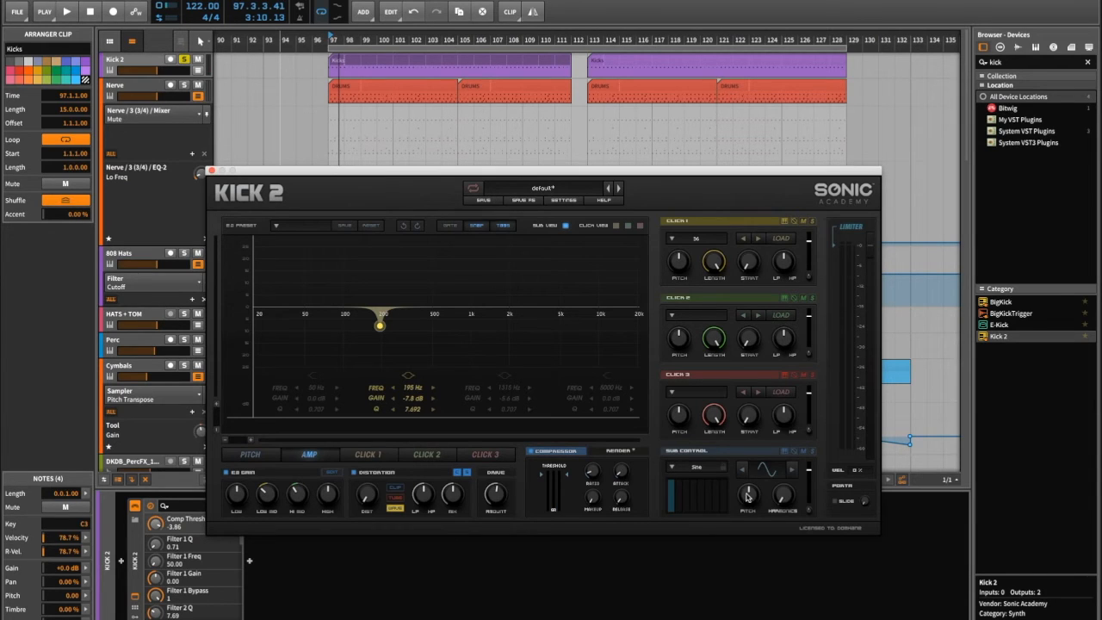
mouse_move(682, 503)
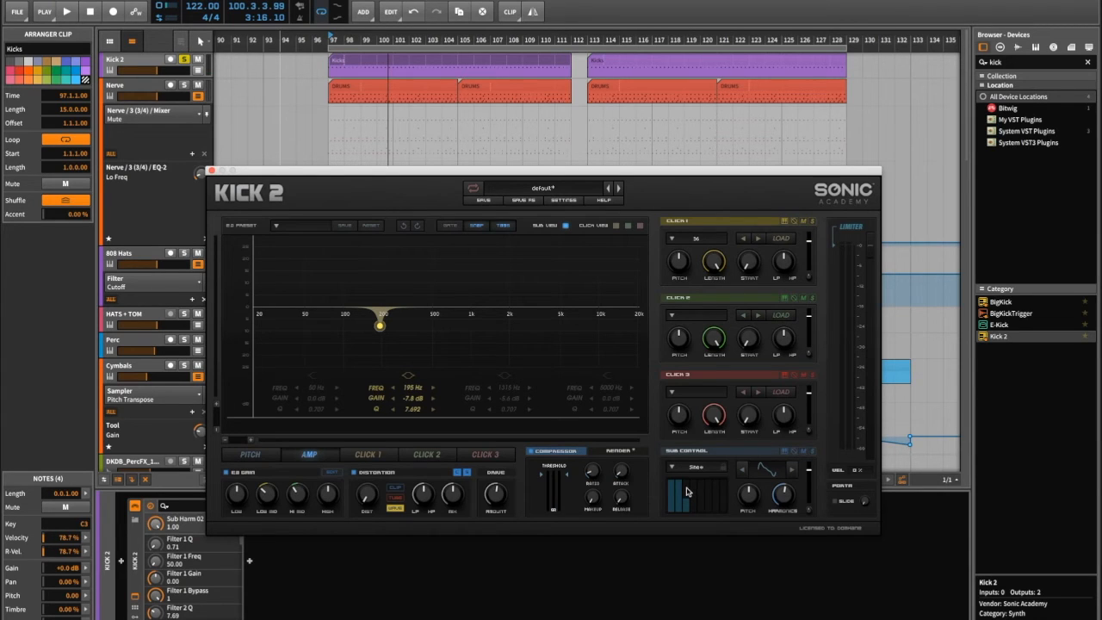
Set the SUB CONTROL harmonics to about 0.34 and play the kick to audition it.
click(82, 15)
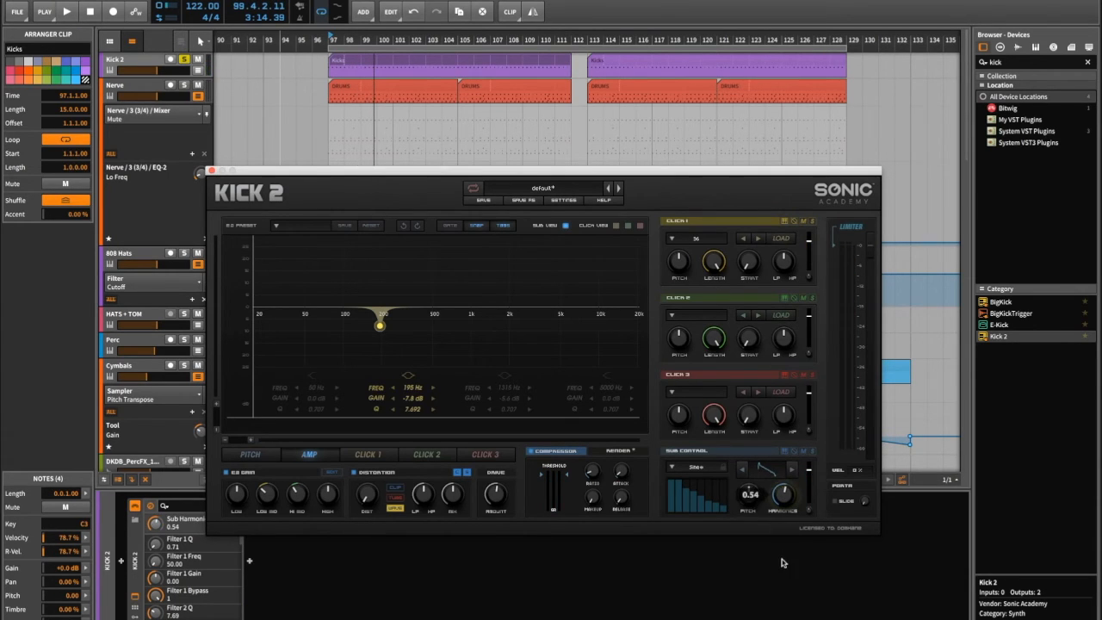
click(80, 12)
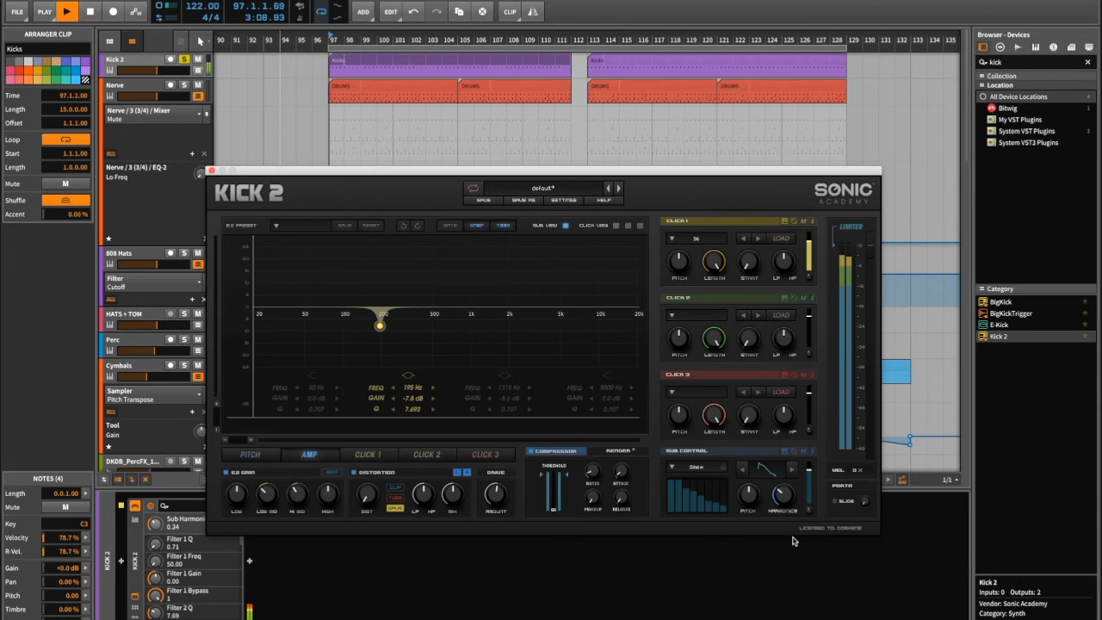